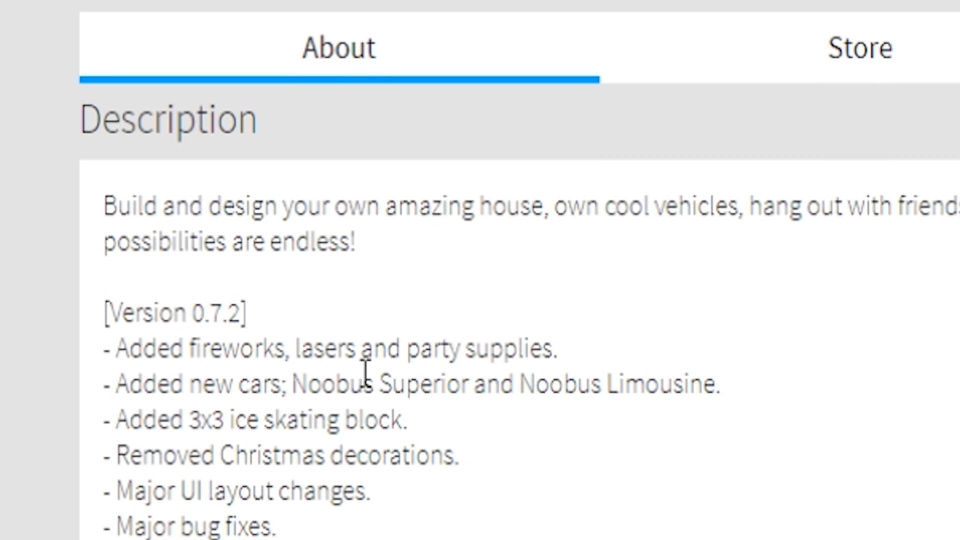
# Scroll the game's About page down to the Version 0.7.2 changelog
pyautogui.scroll(-3)
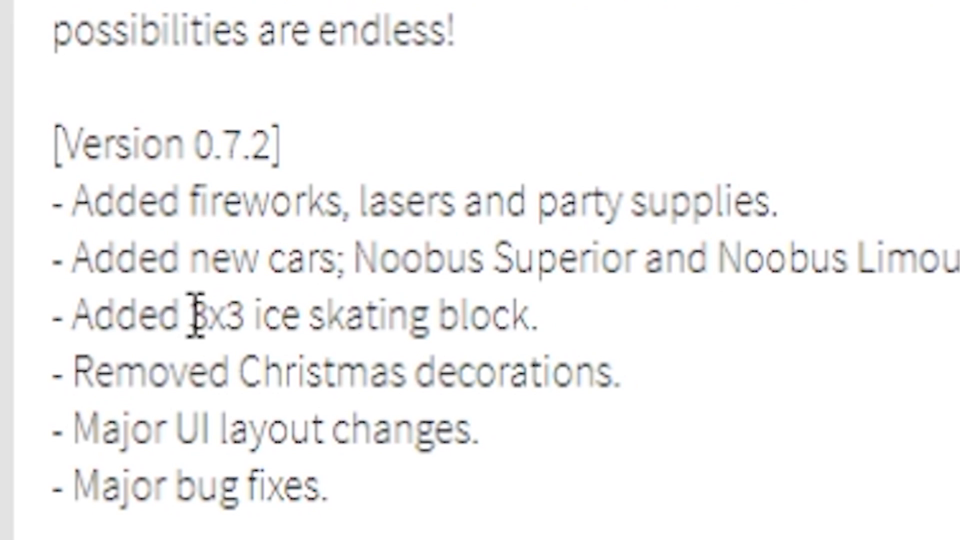
pyautogui.scroll(-3)
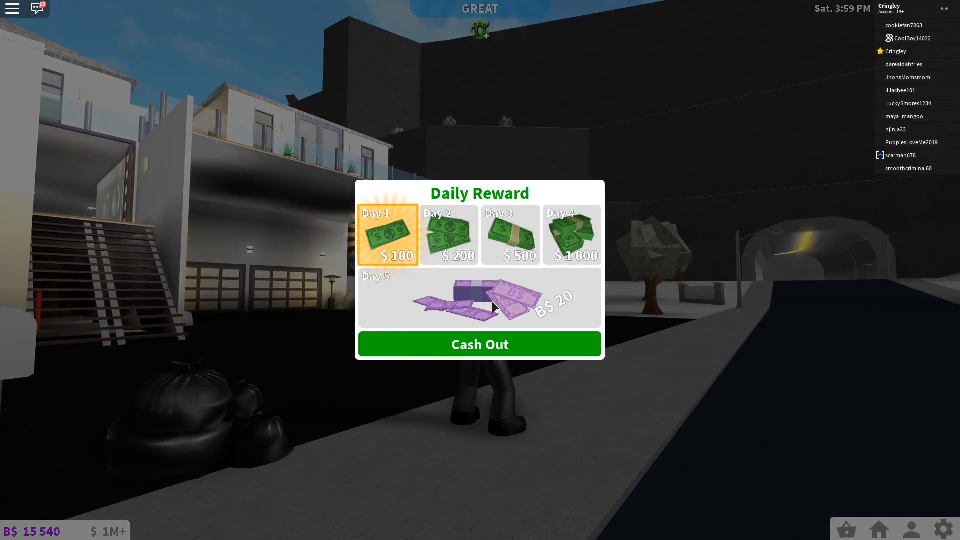
# Cash out the Daily Reward popup
pyautogui.click(479, 344)
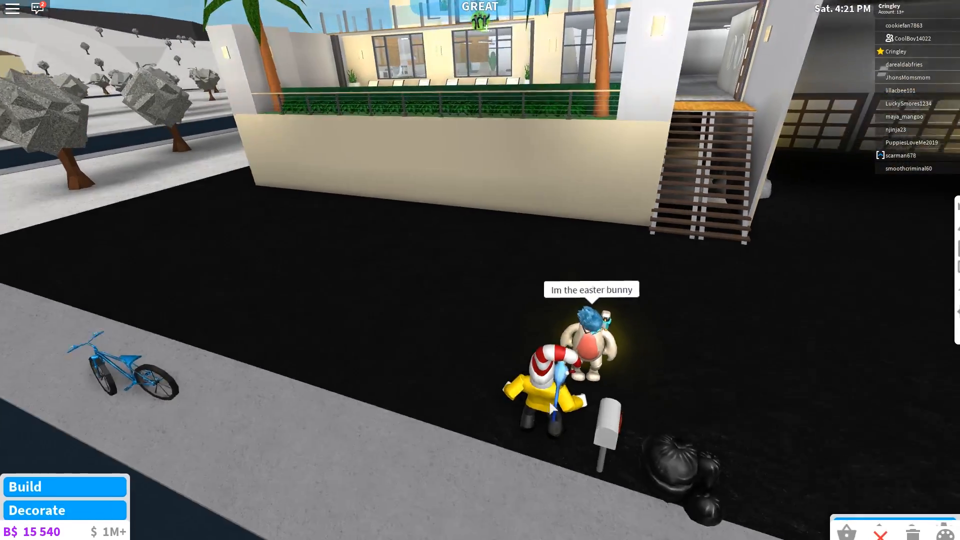
# Buy a Noobus Limousine from the New! inventory and park it by the garage
pyautogui.click(25, 486)
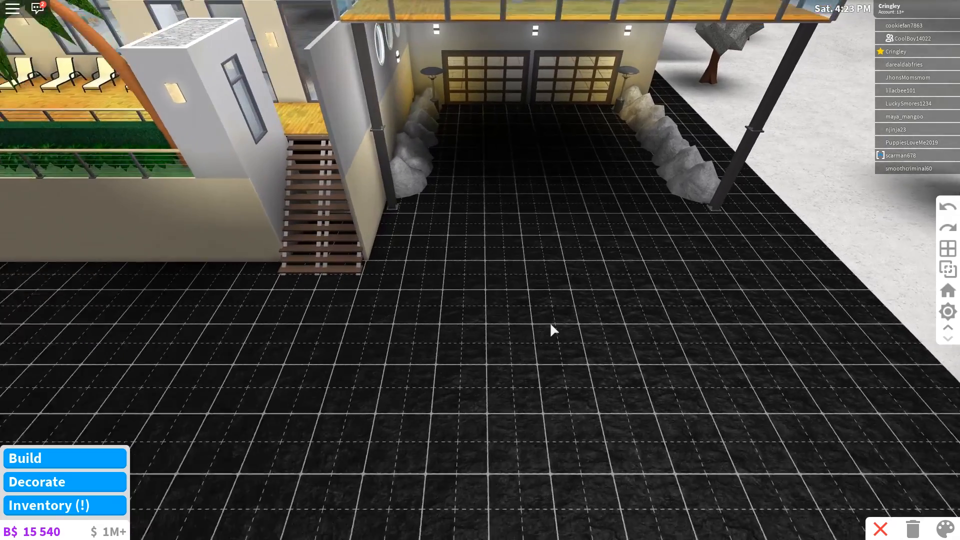
pyautogui.click(25, 458)
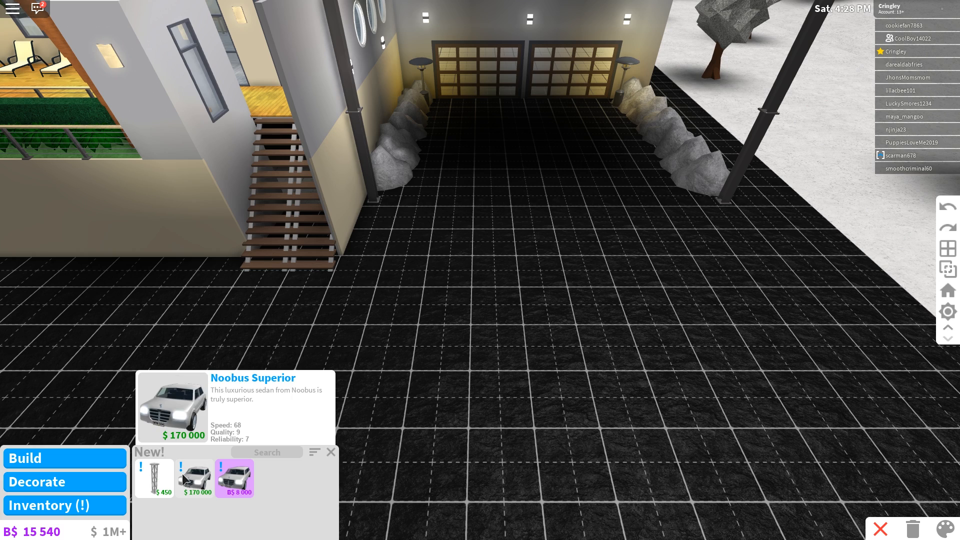
pyautogui.click(234, 477)
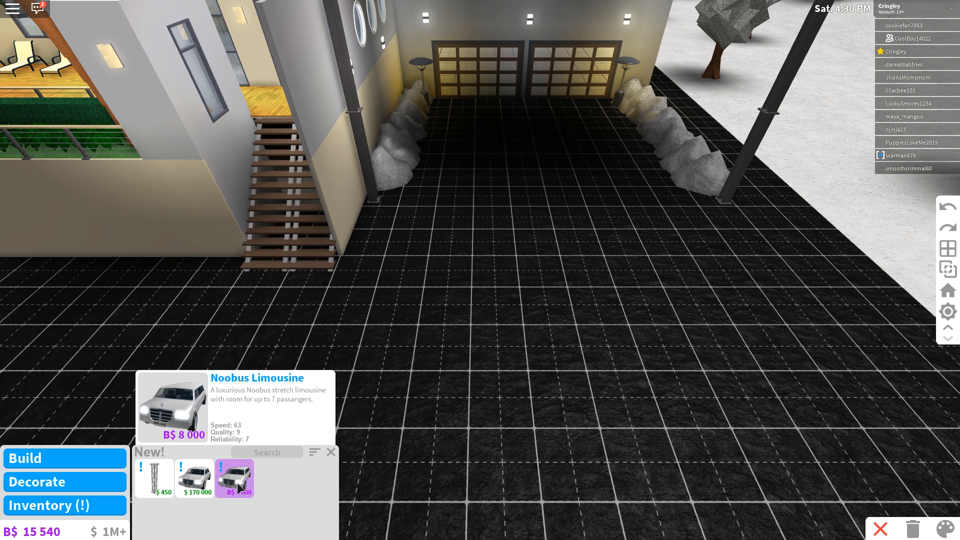
pyautogui.click(234, 478)
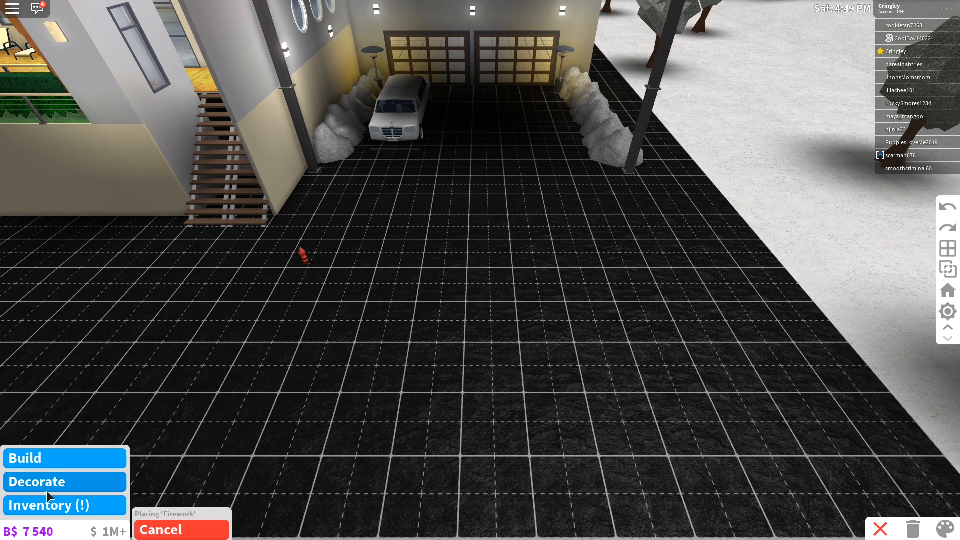
pyautogui.click(48, 505)
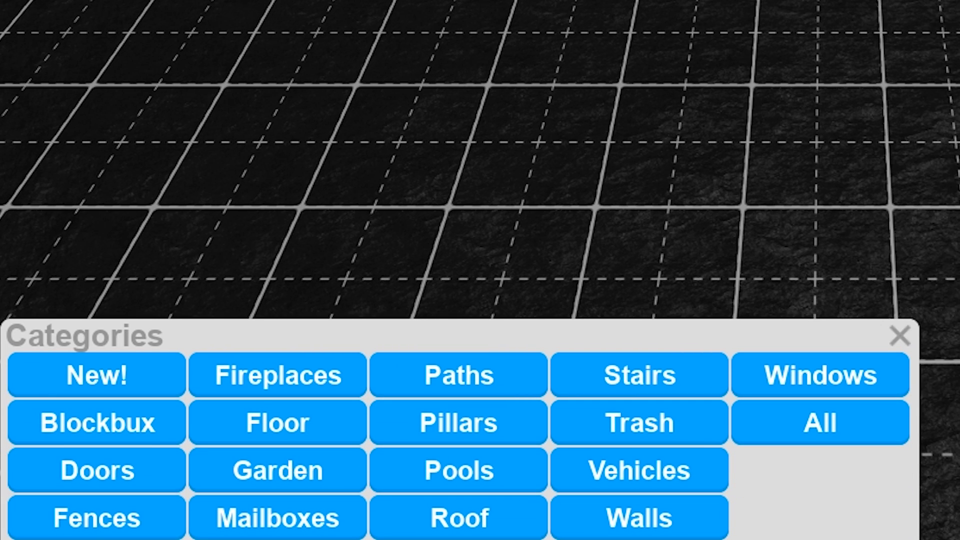
pyautogui.click(819, 422)
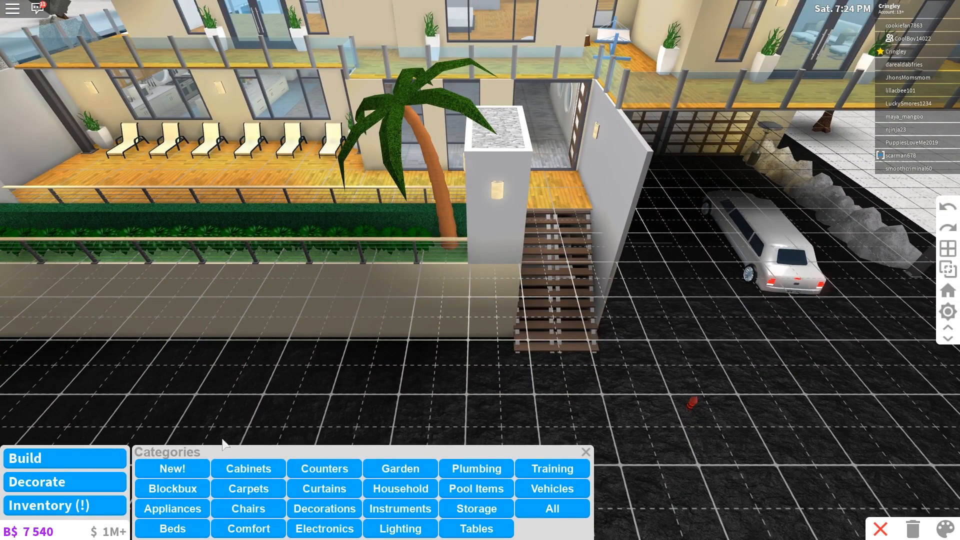
# Pick the Square Party Banner from the new items to drape along the balconies
pyautogui.click(171, 468)
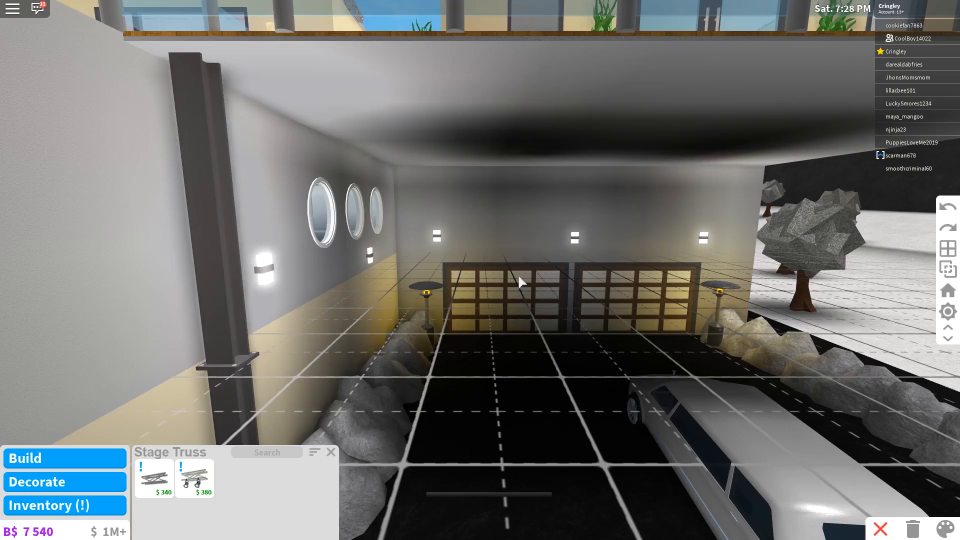
pyautogui.click(195, 481)
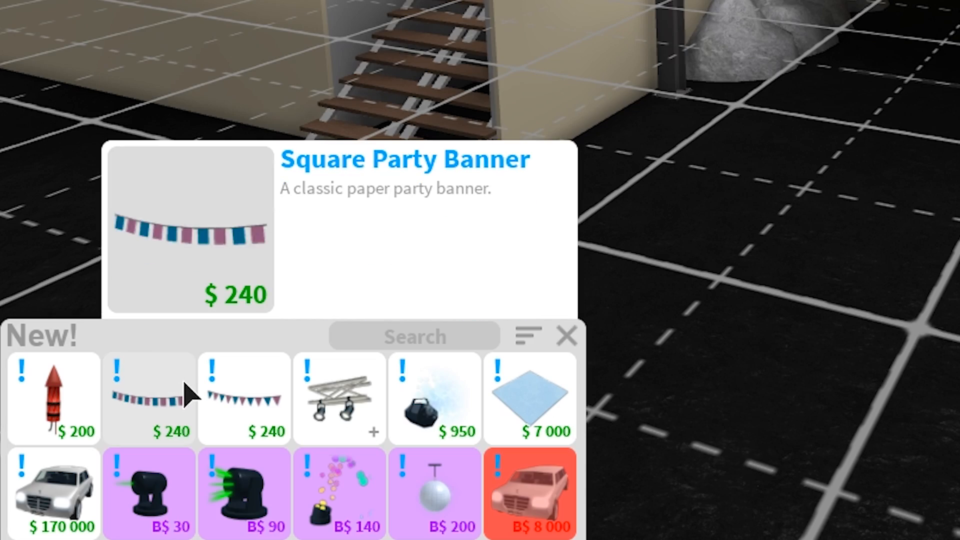
pyautogui.click(149, 398)
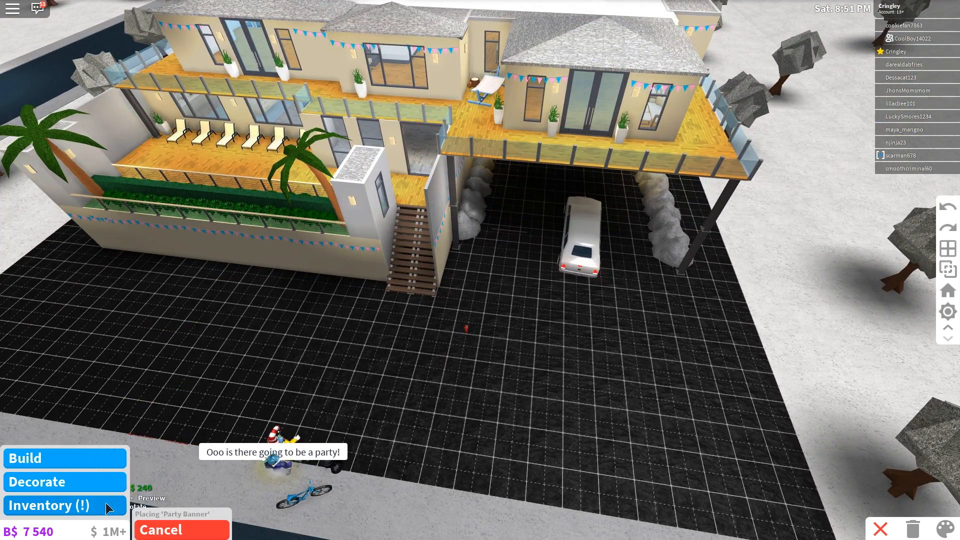
# Show the New! catalog where the Skating Ice block is listed
pyautogui.click(49, 505)
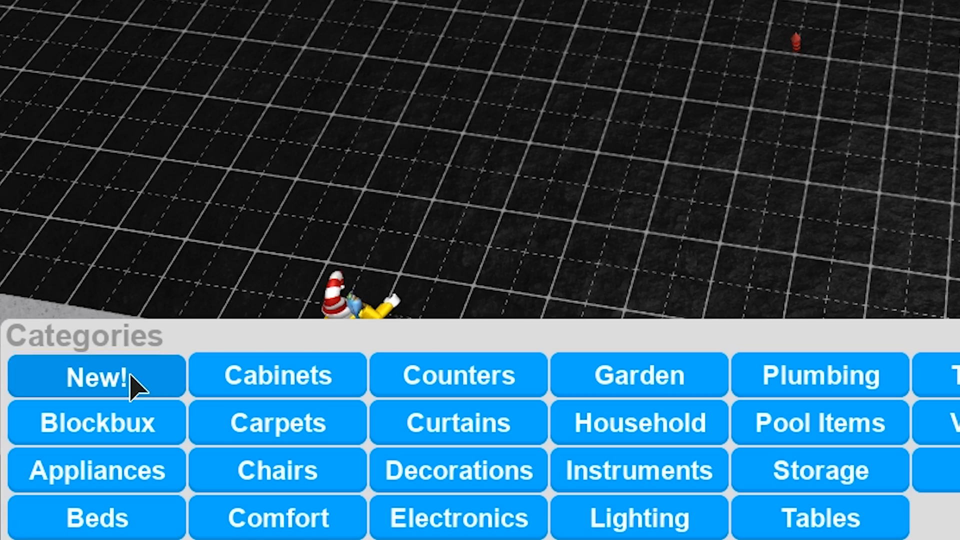
pyautogui.click(95, 375)
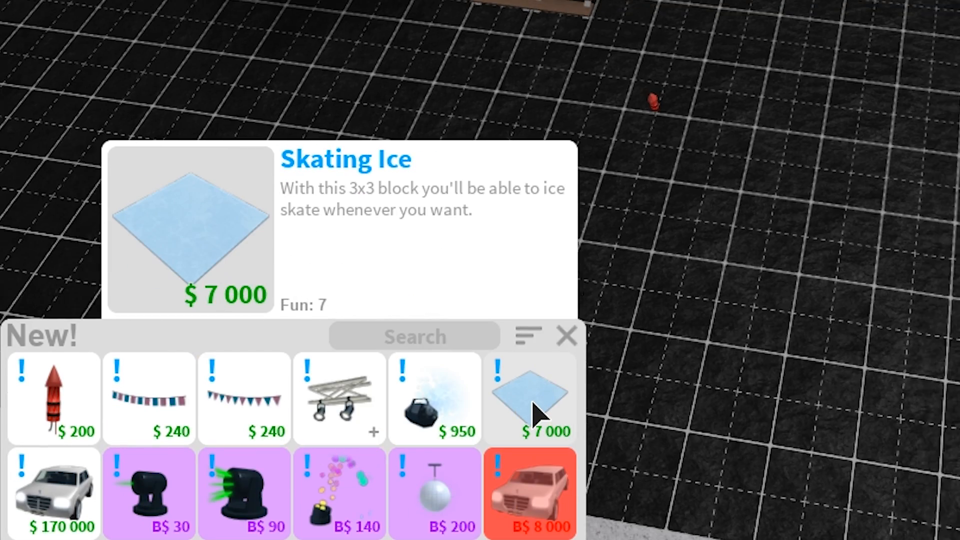
# Lay Skating Ice blocks across the whole driveway up to the garage
pyautogui.click(530, 398)
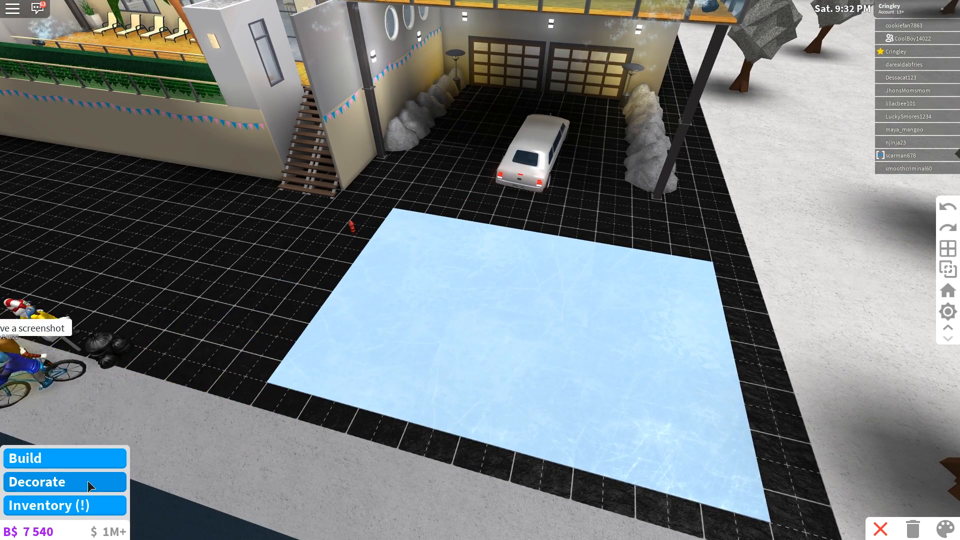
pyautogui.click(36, 482)
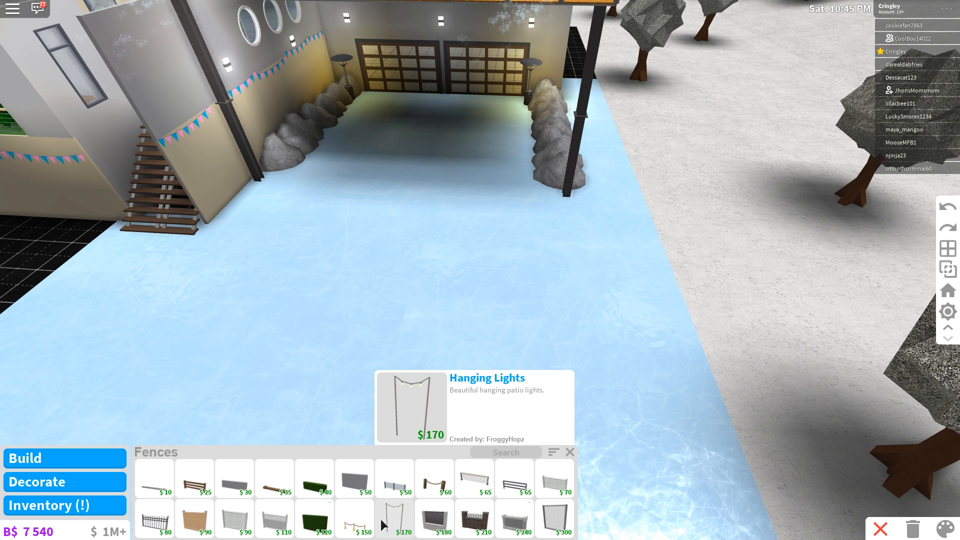
# Choose the Glass Fence to border the rink's open edges
pyautogui.click(410, 404)
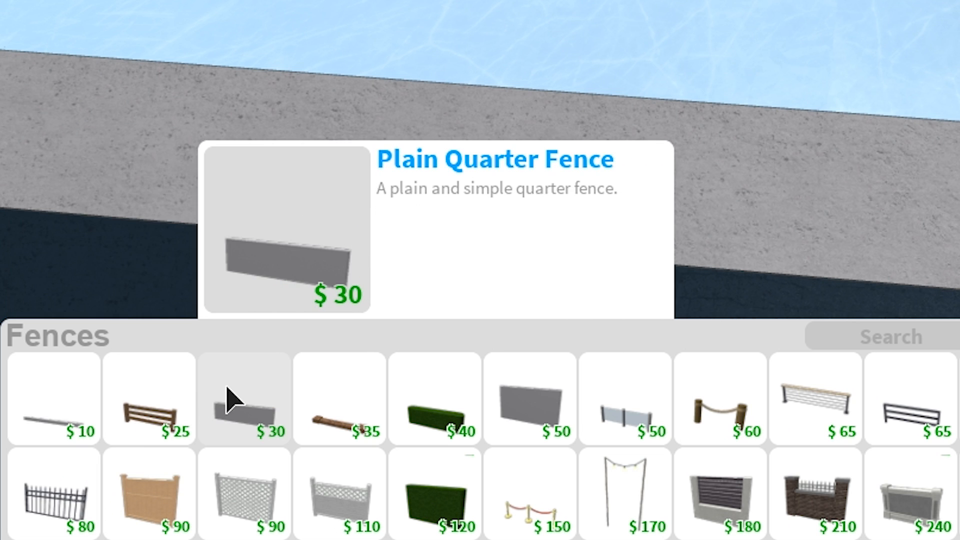
pyautogui.moveTo(624, 398)
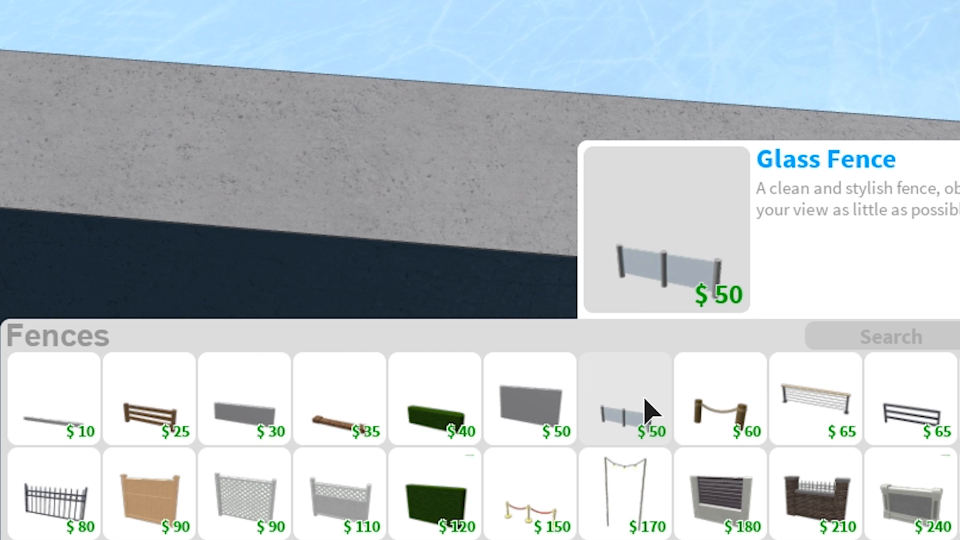
pyautogui.click(814, 399)
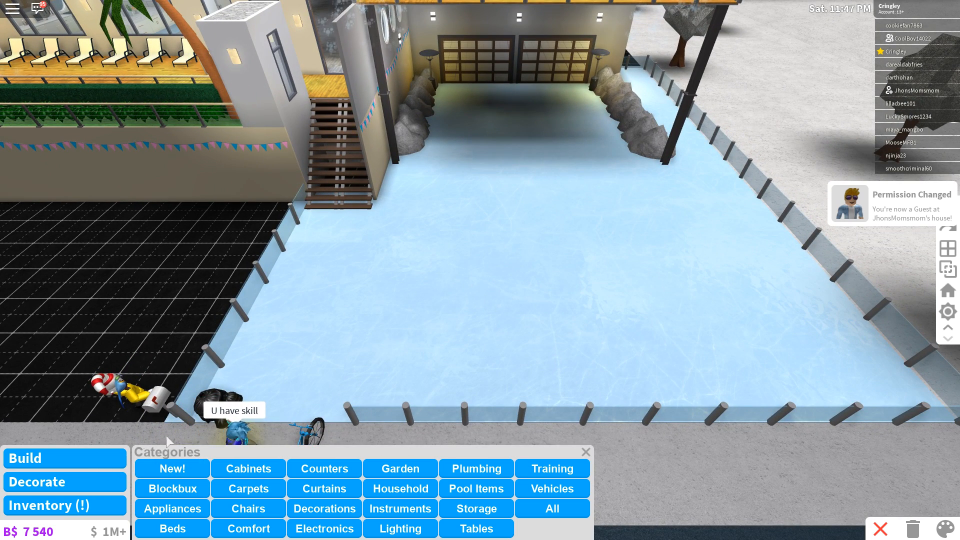
# Browse the Lighting category for lamp posts to set around the rink
pyautogui.click(400, 528)
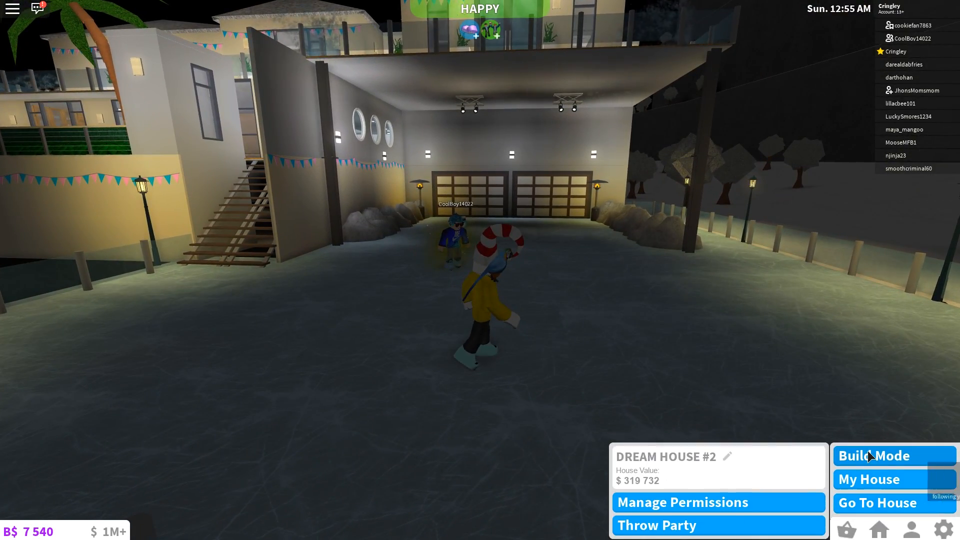
# Re-enter Build mode and pick a Stage Column from the new items
pyautogui.click(874, 456)
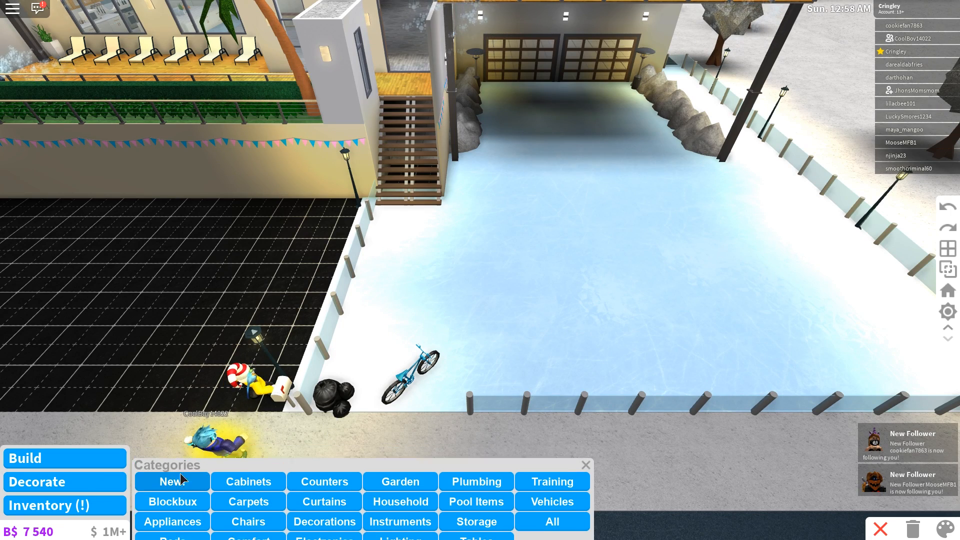
pyautogui.click(171, 480)
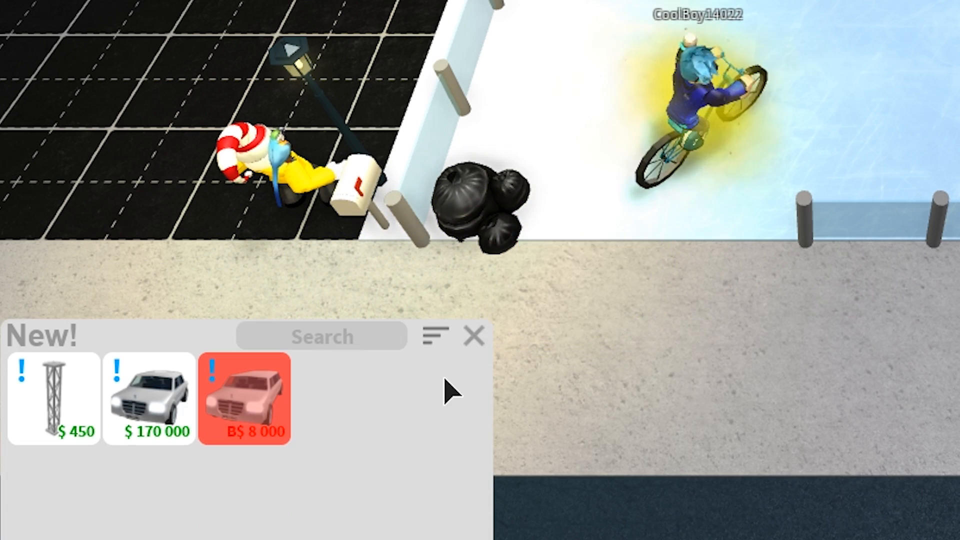
pyautogui.click(52, 398)
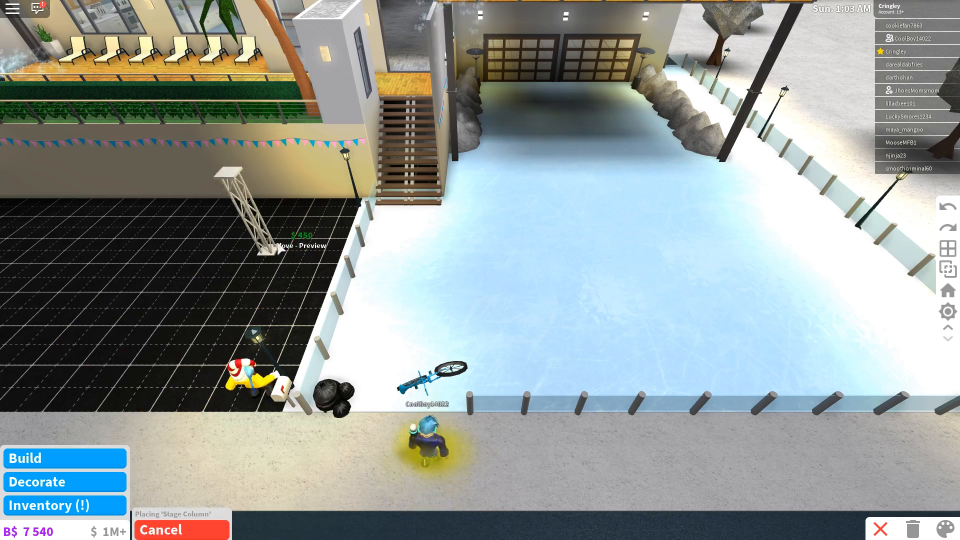